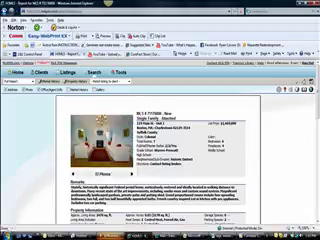
pyautogui.scroll(-3)
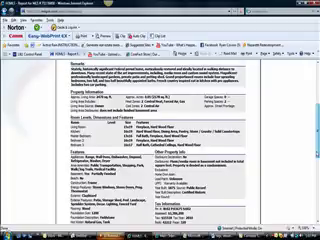
pyautogui.scroll(-3)
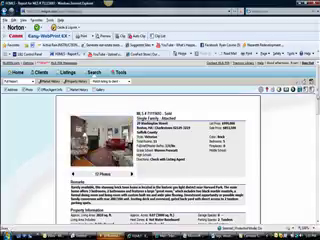
pyautogui.scroll(-3)
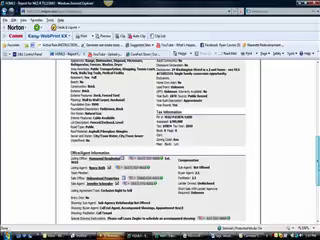